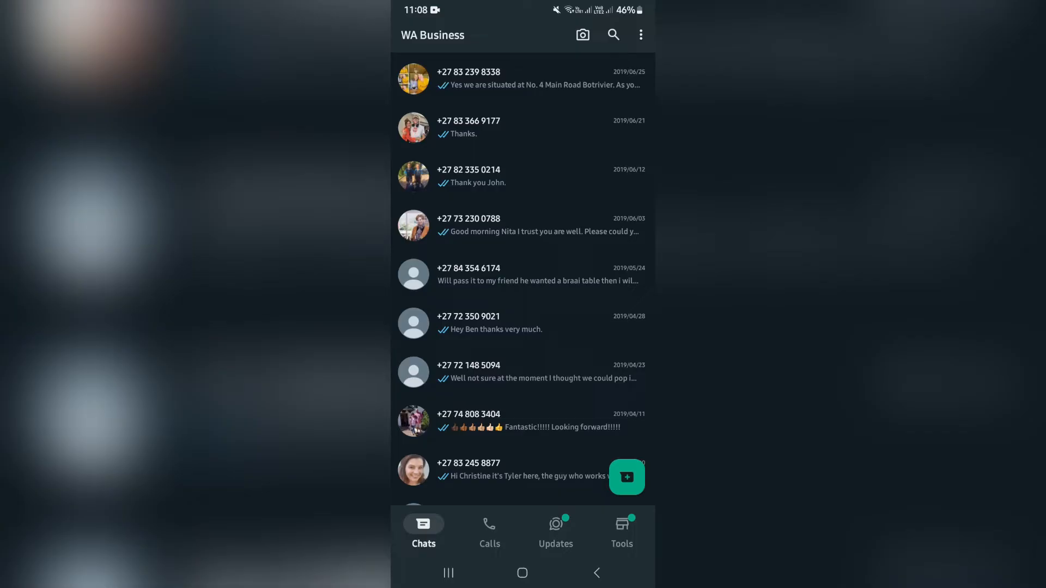
Start a new broadcast list from the Chats three-dot menu
left_click(639, 35)
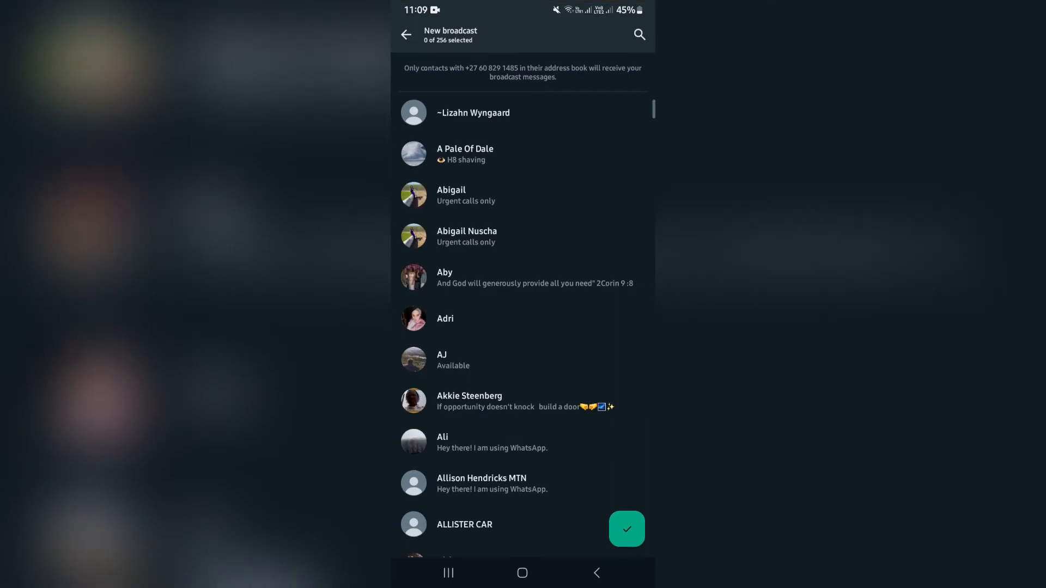
Select Ali, Angora and Astron Fuel as broadcast recipients (3 of 256)
scroll("down", 3)
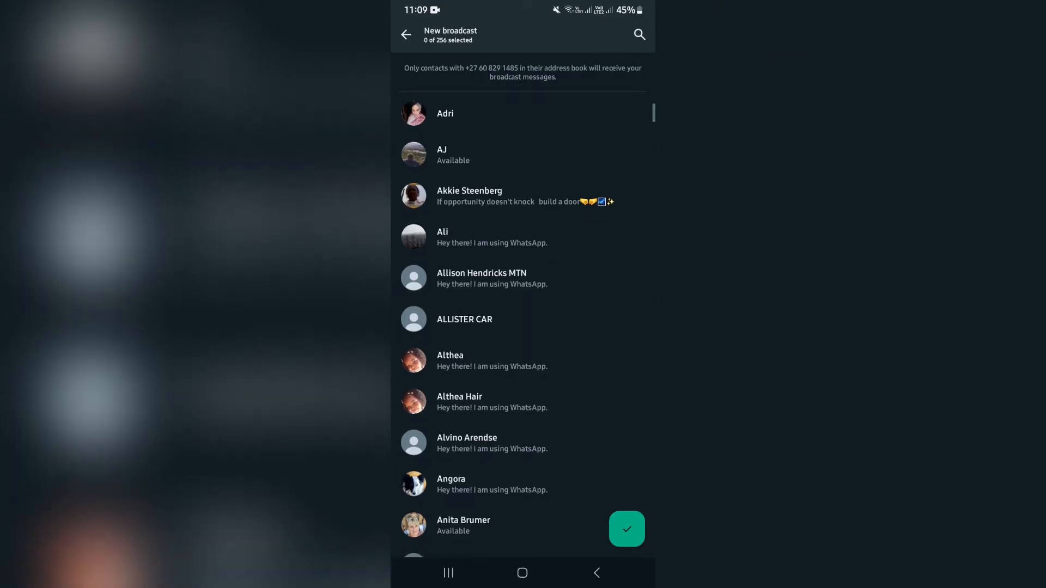
left_click(443, 237)
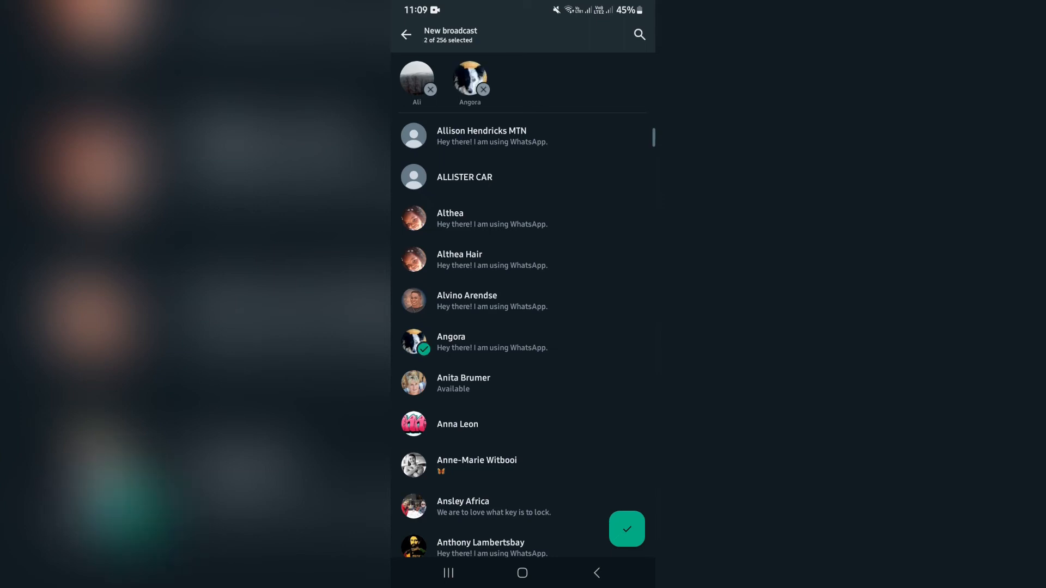
scroll("down", 3)
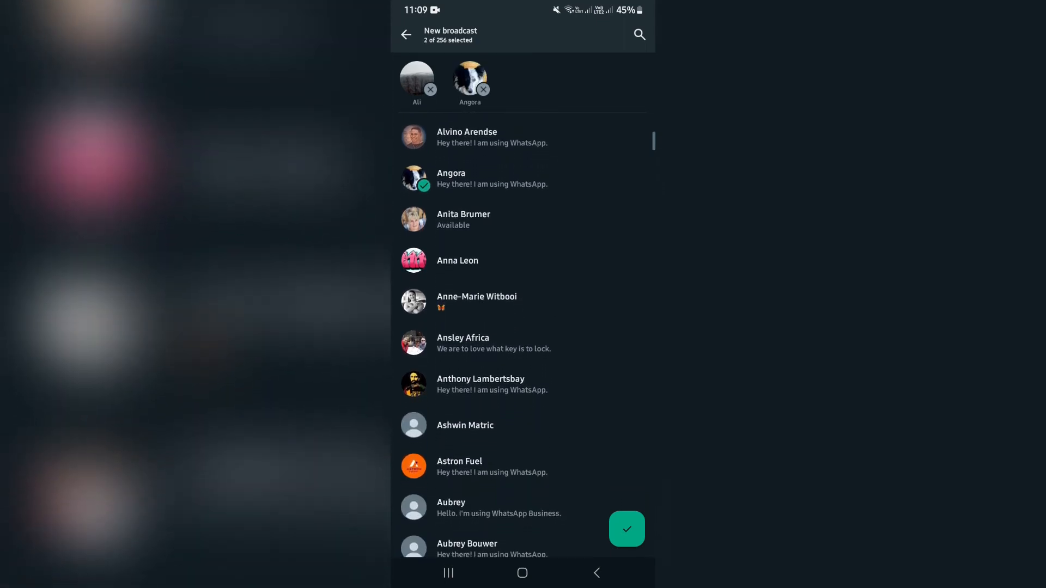
scroll("down", 3)
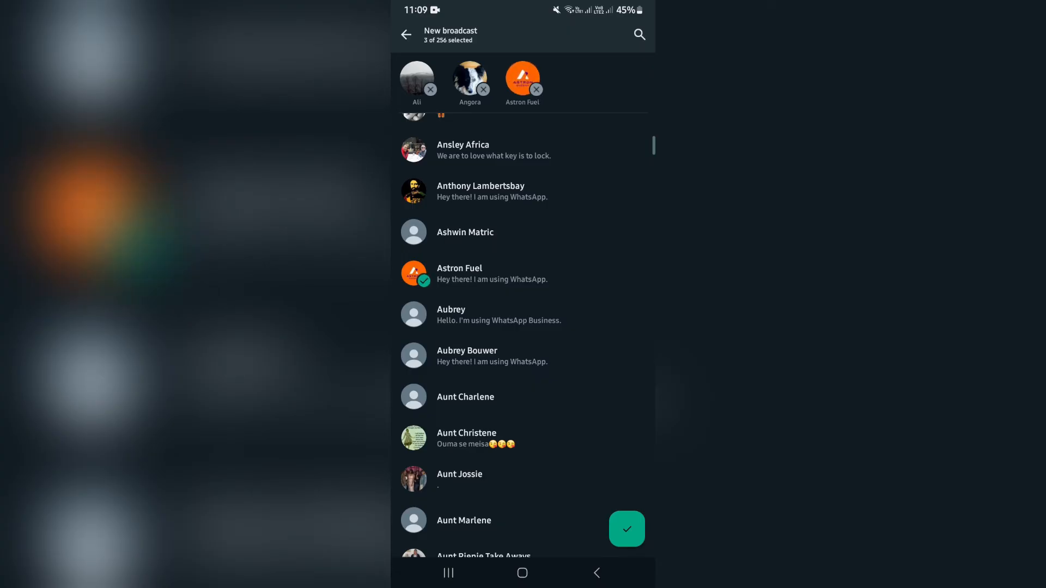
Confirm with the green checkmark to create the broadcast list and open its empty chat
left_click(626, 530)
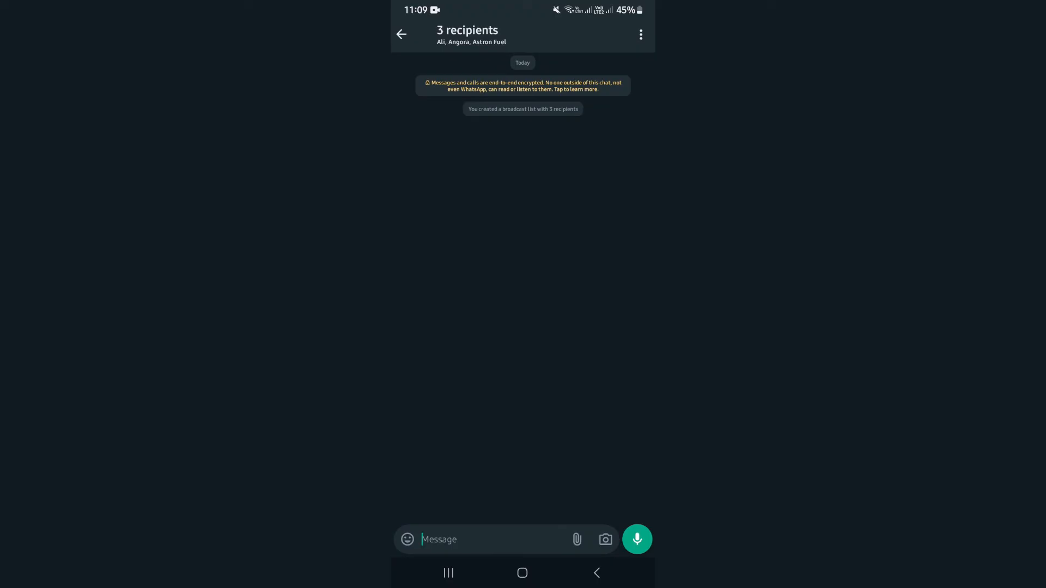